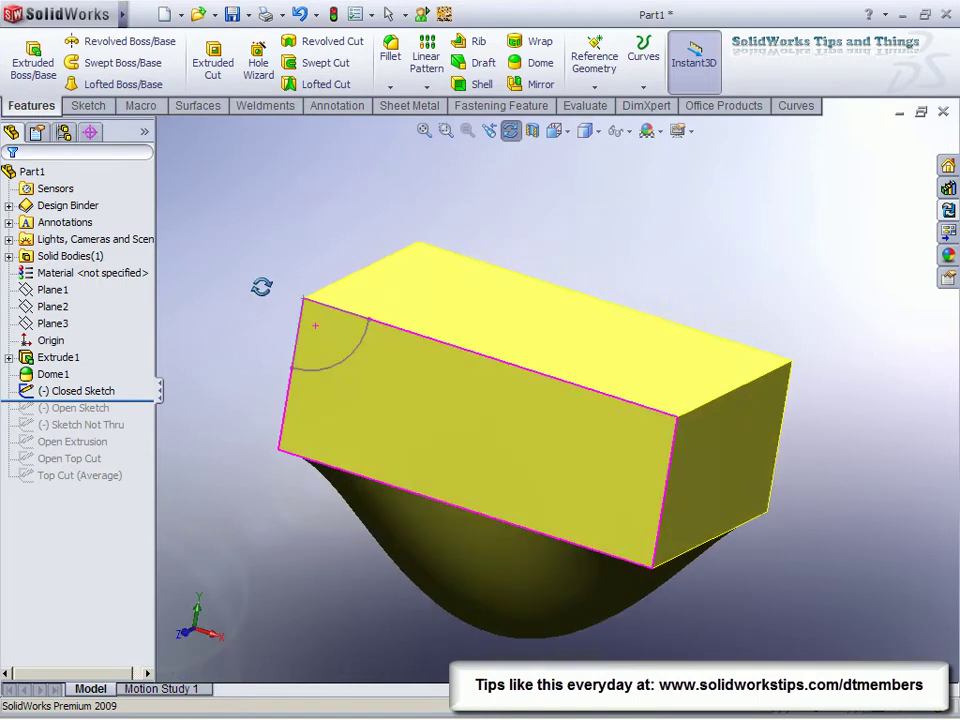
# Make a Through All Extruded Cut from the closed quarter-circle sketch on the block face
pyautogui.click(78, 390)
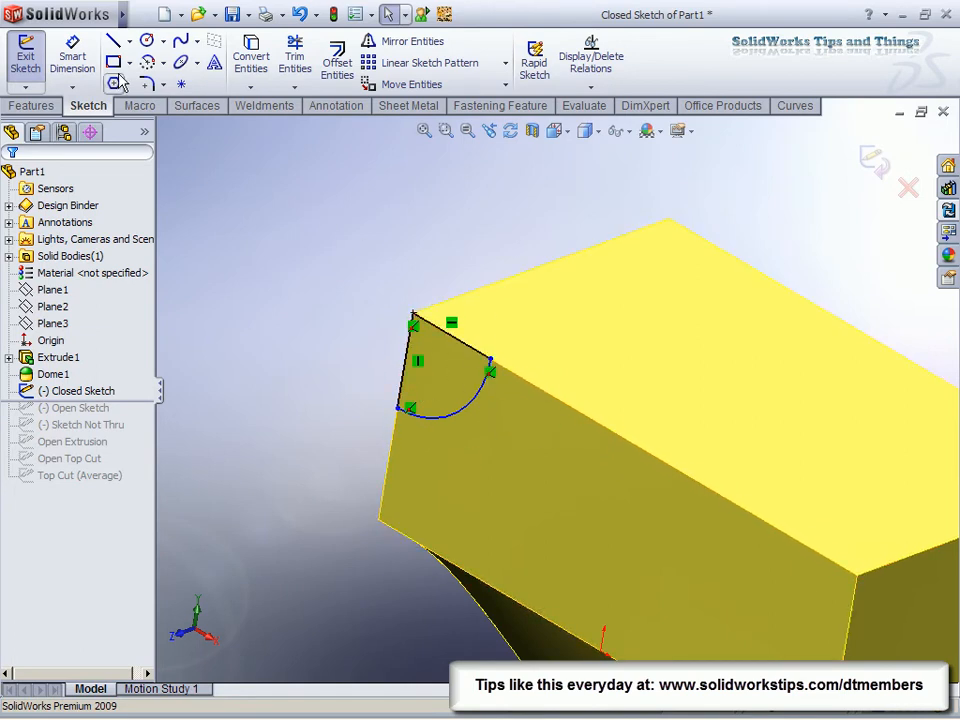
pyautogui.click(32, 106)
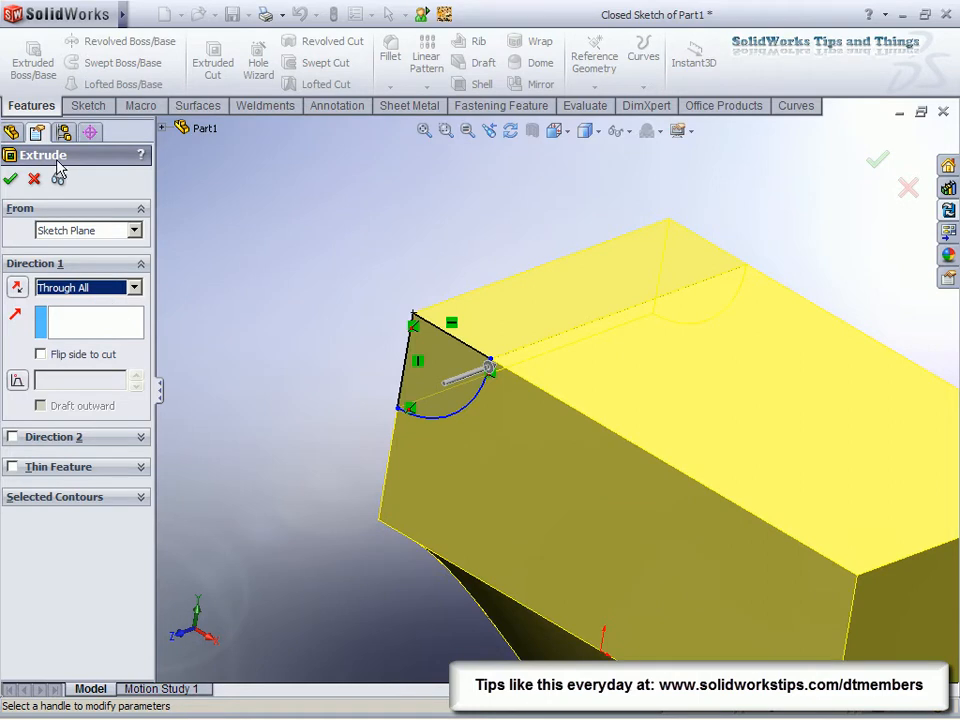
pyautogui.click(12, 178)
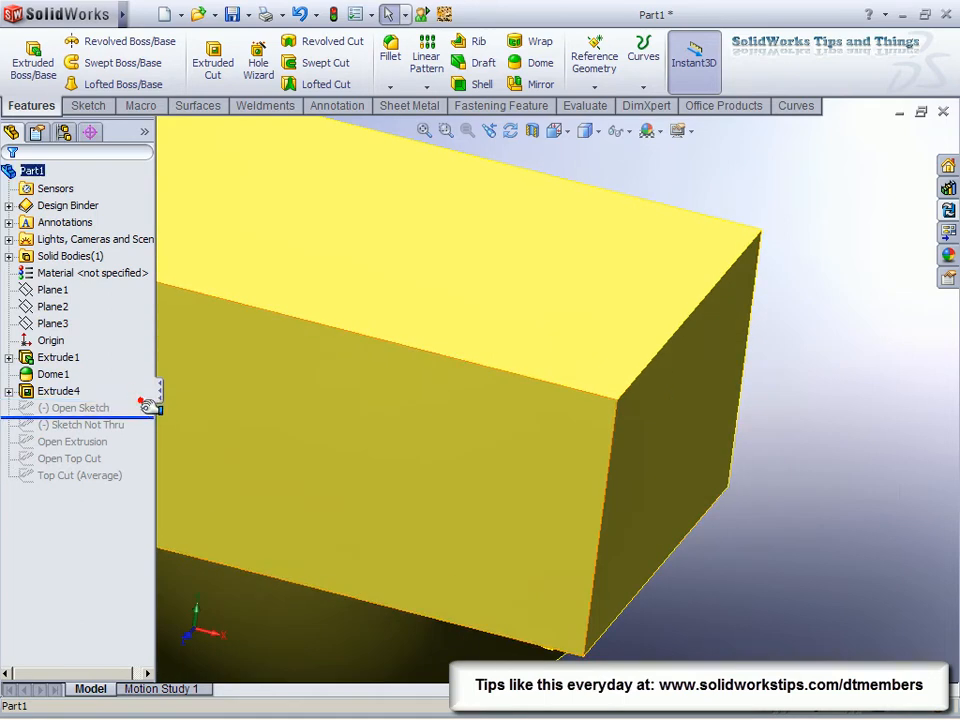
# Cut the open arc sketch Through All both directions, choosing the removed side for top-end notches
pyautogui.click(70, 408)
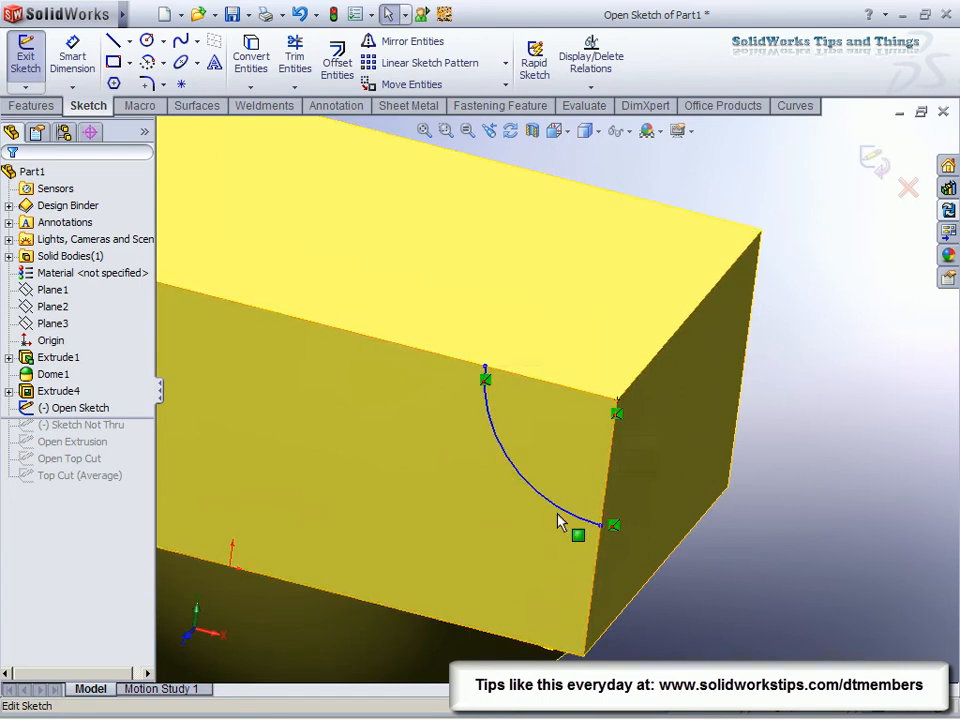
pyautogui.moveTo(416, 244)
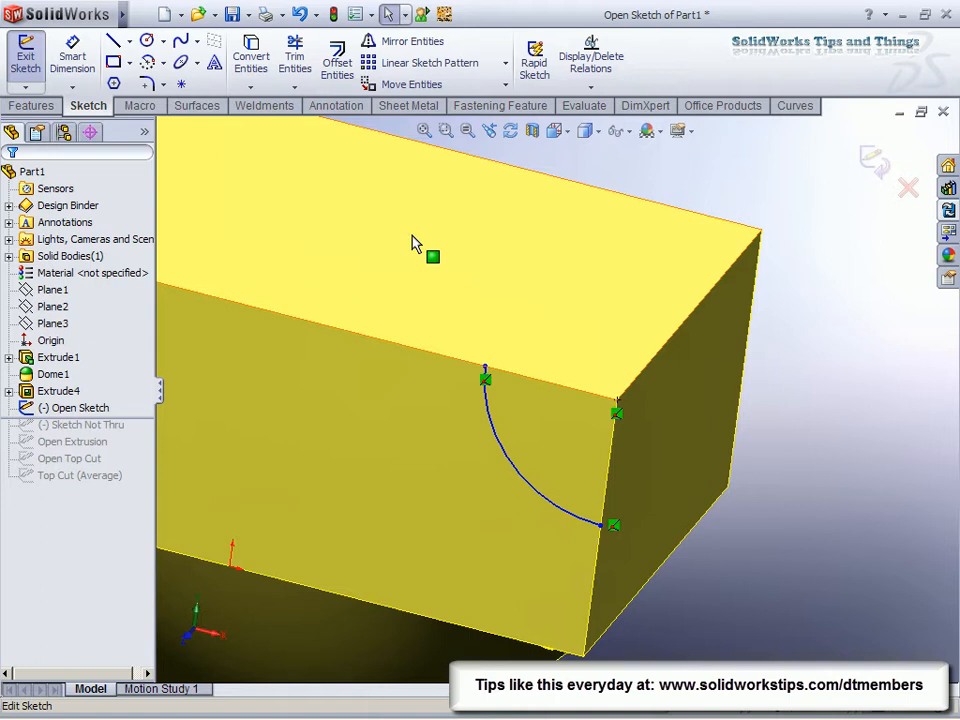
pyautogui.click(30, 106)
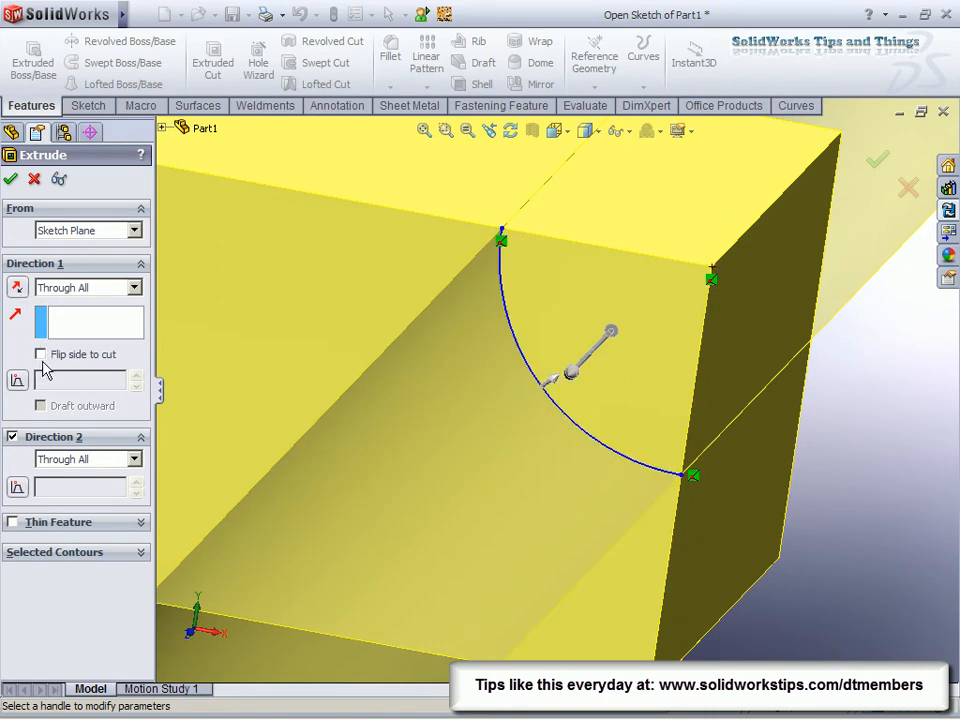
pyautogui.click(40, 354)
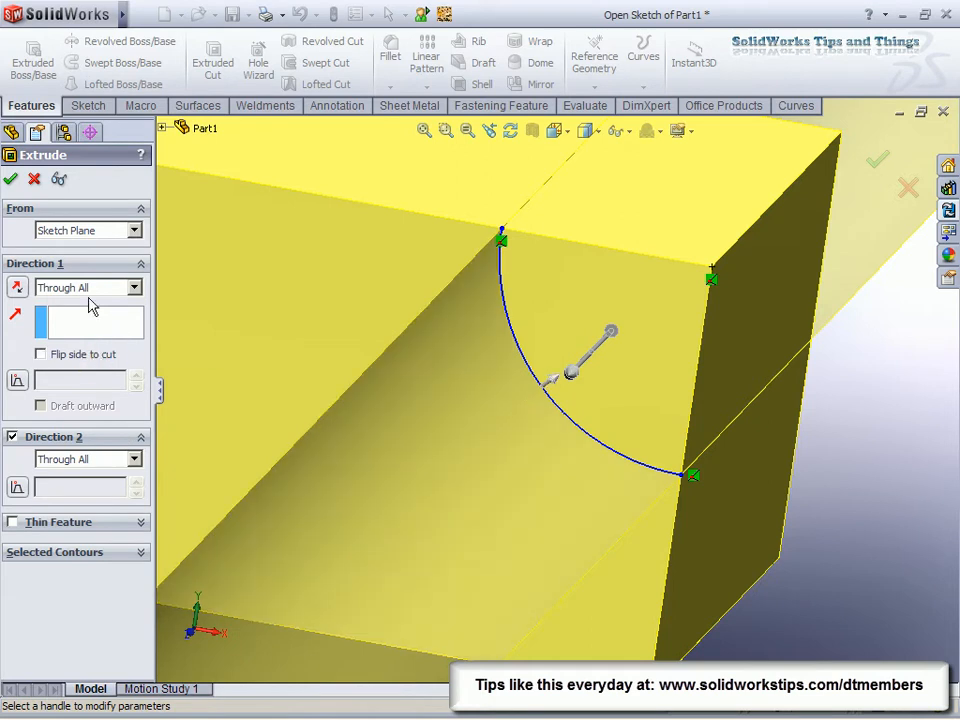
pyautogui.click(12, 178)
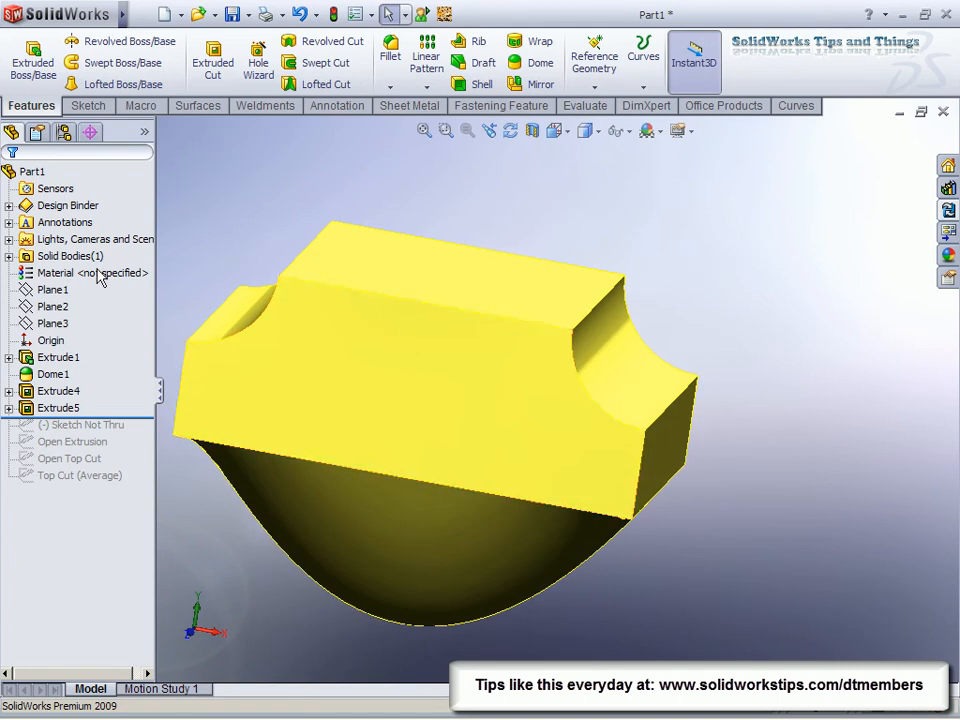
pyautogui.moveTo(636, 464)
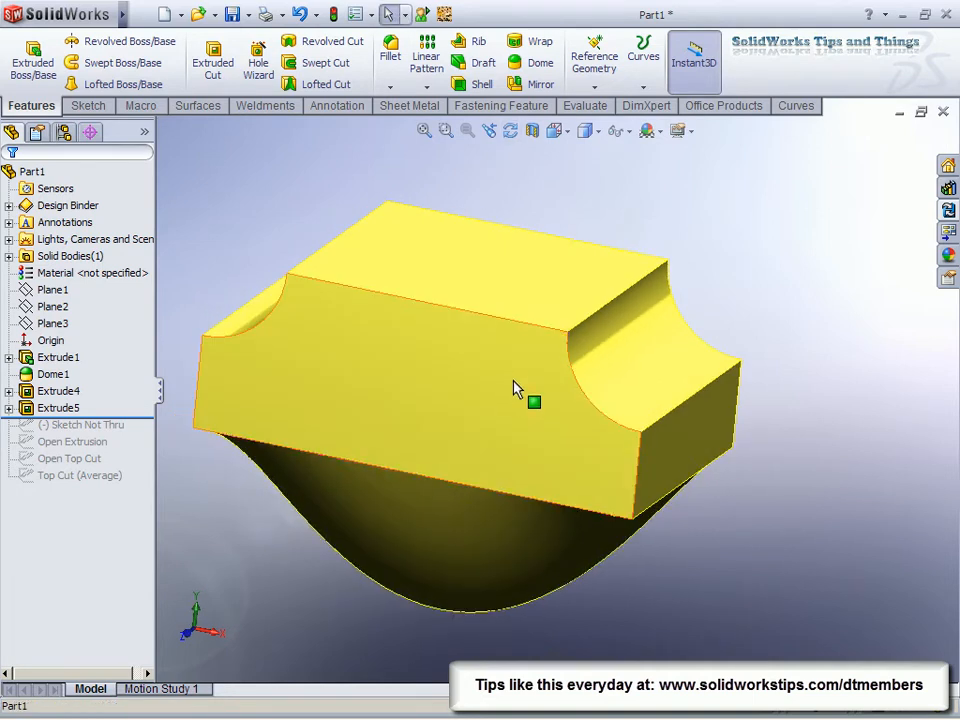
pyautogui.moveTo(708, 350)
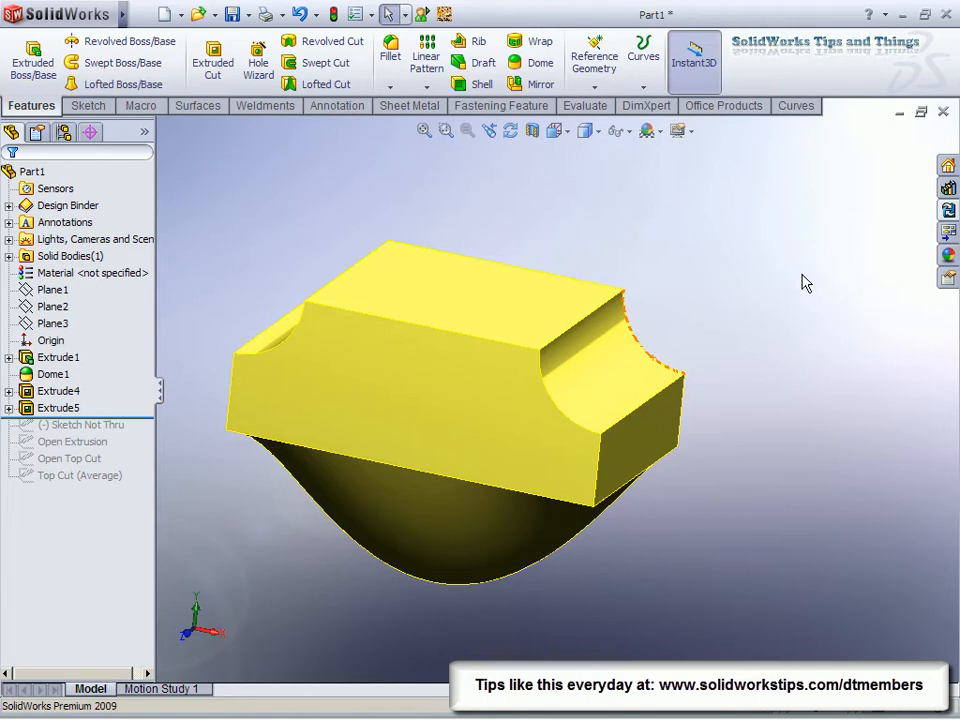
pyautogui.moveTo(662, 308)
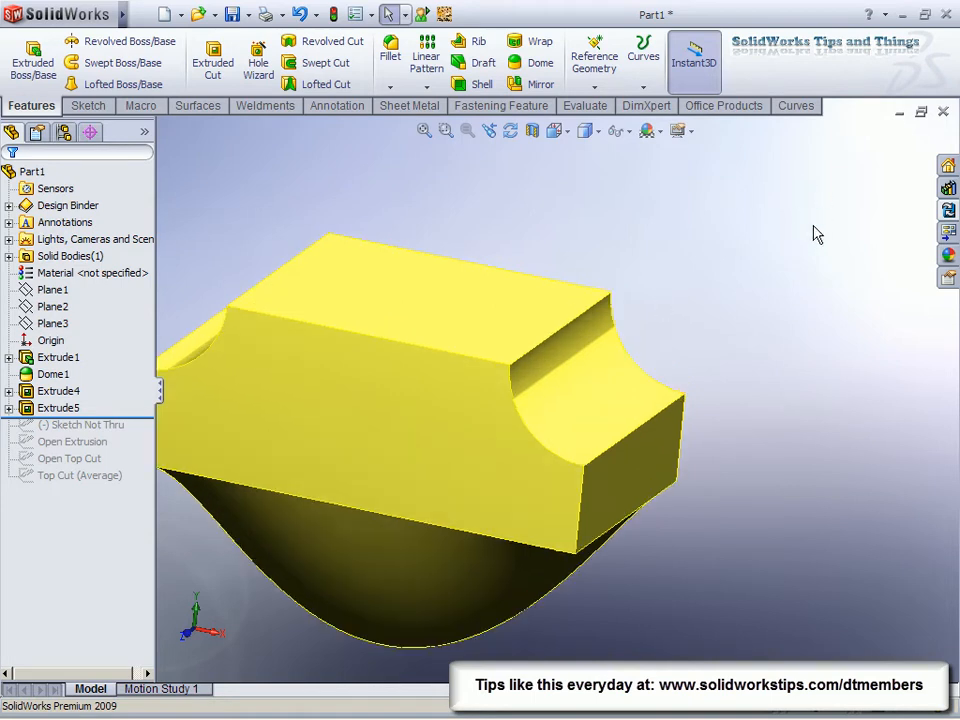
pyautogui.moveTo(872, 268)
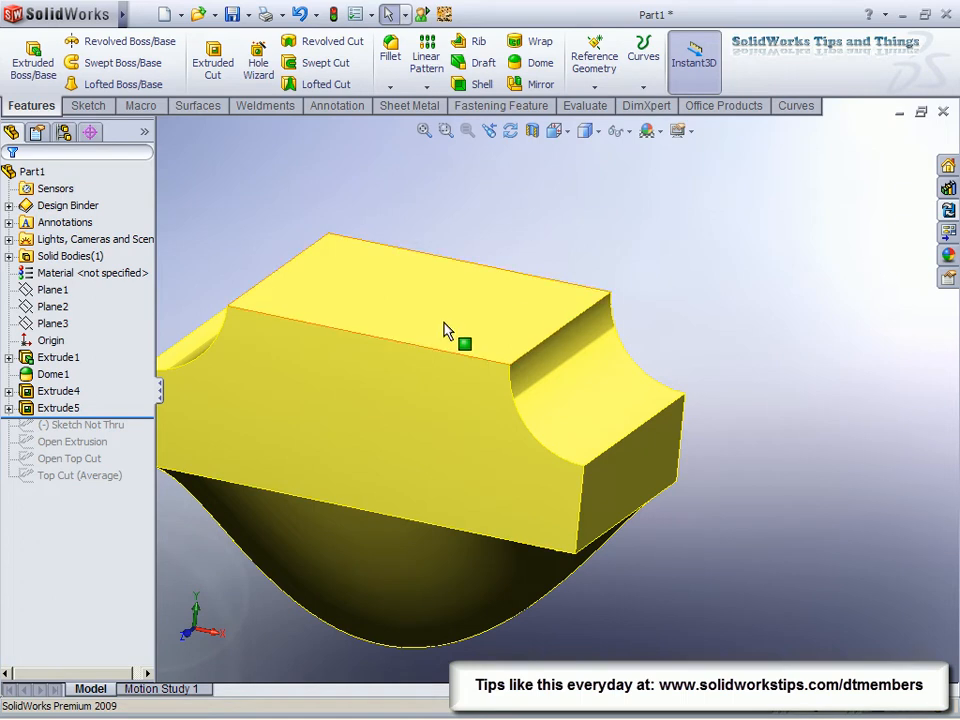
pyautogui.moveTo(410, 386)
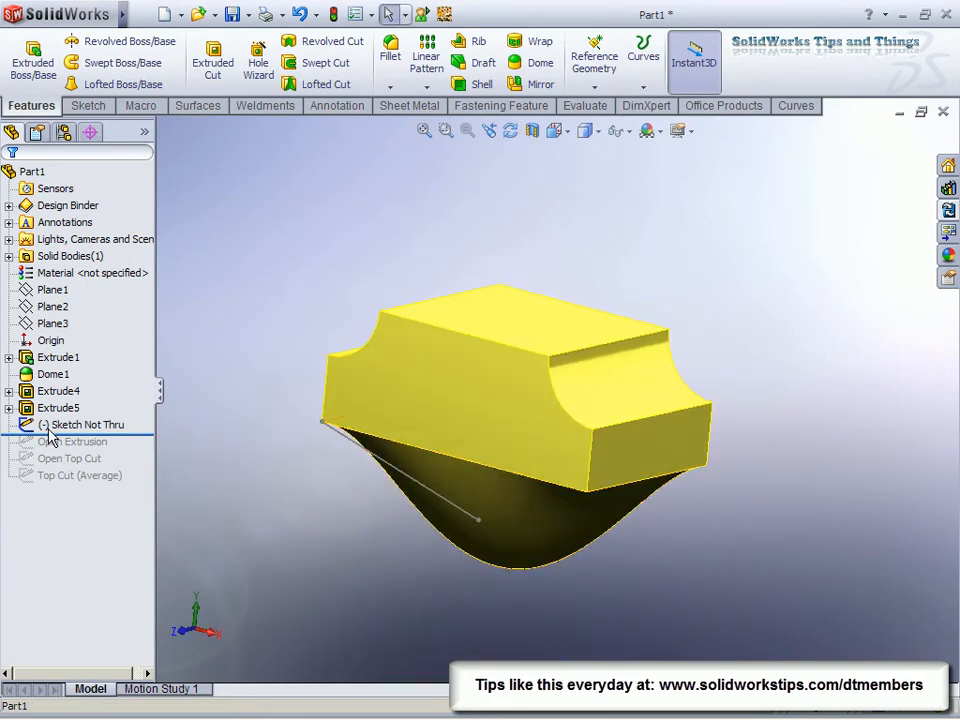
pyautogui.click(84, 424)
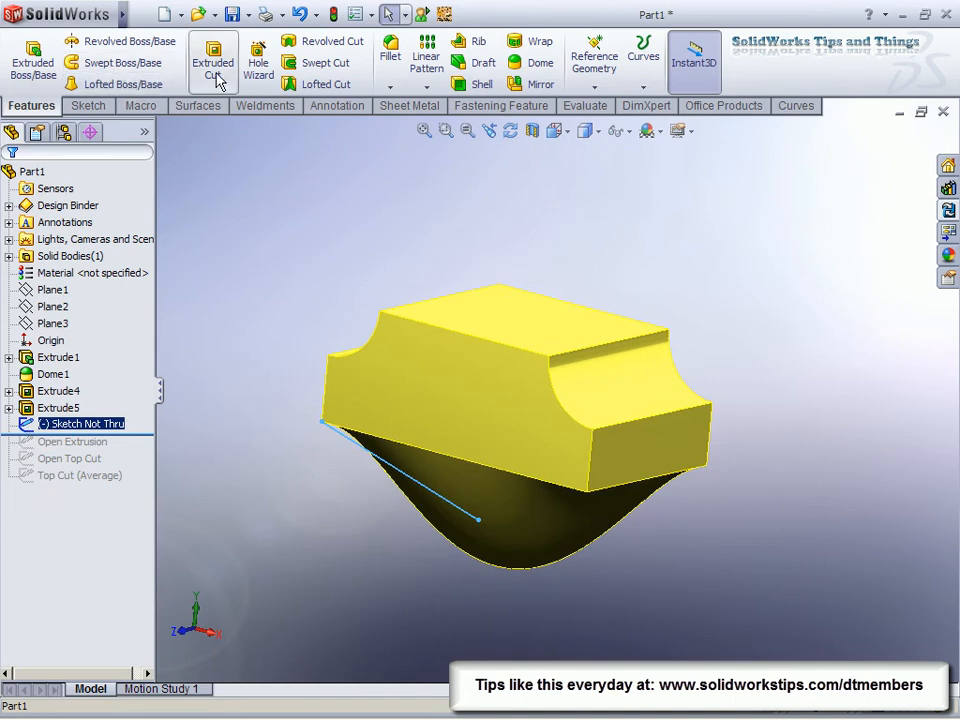
pyautogui.click(210, 56)
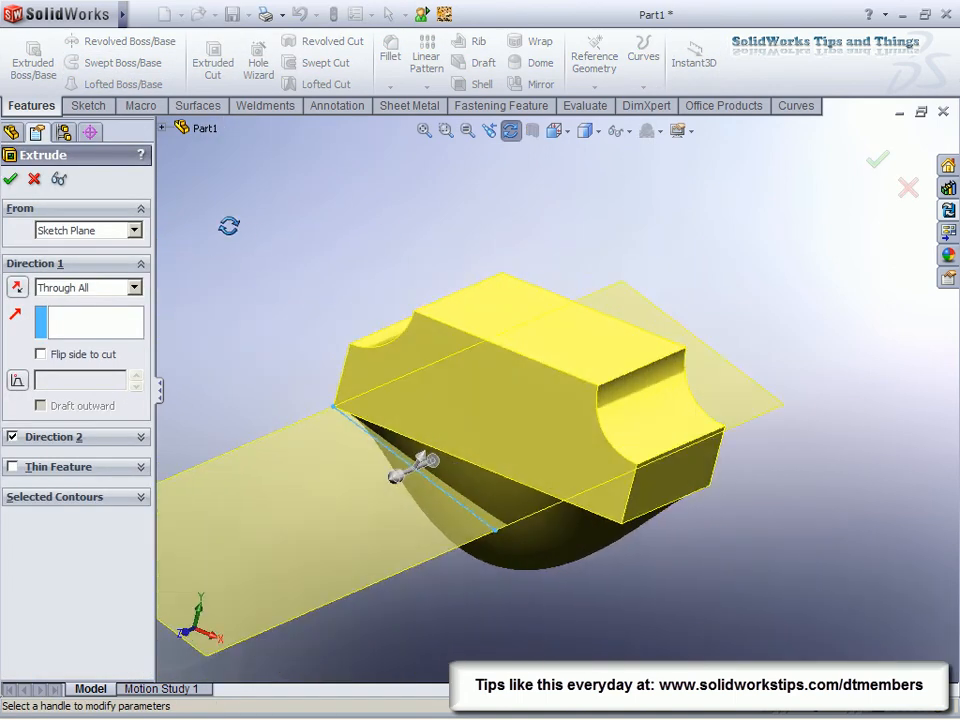
pyautogui.click(40, 352)
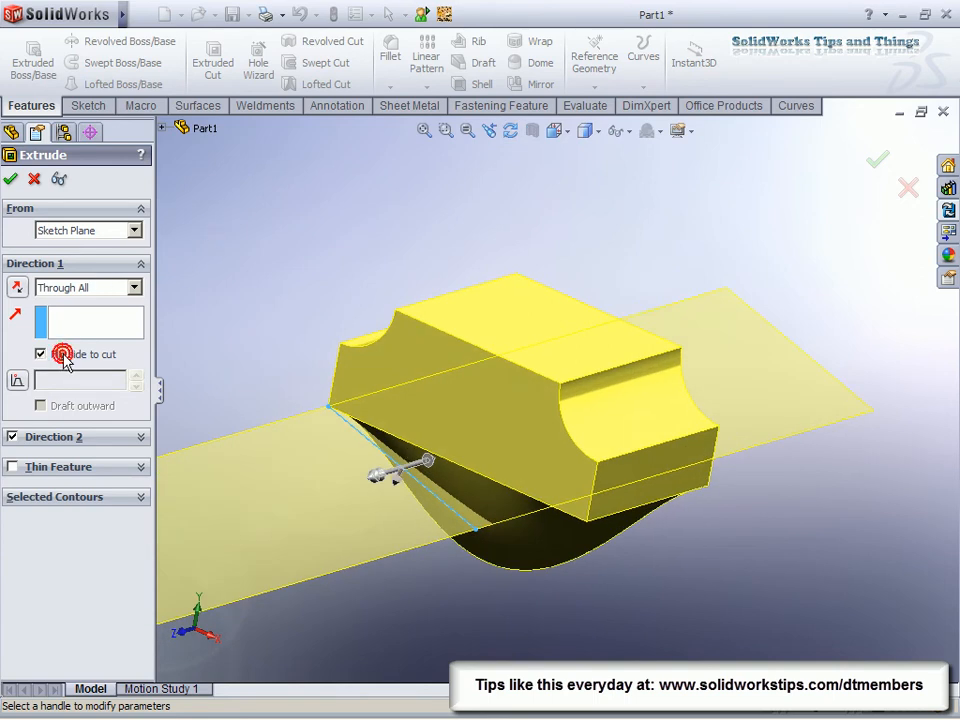
pyautogui.click(40, 352)
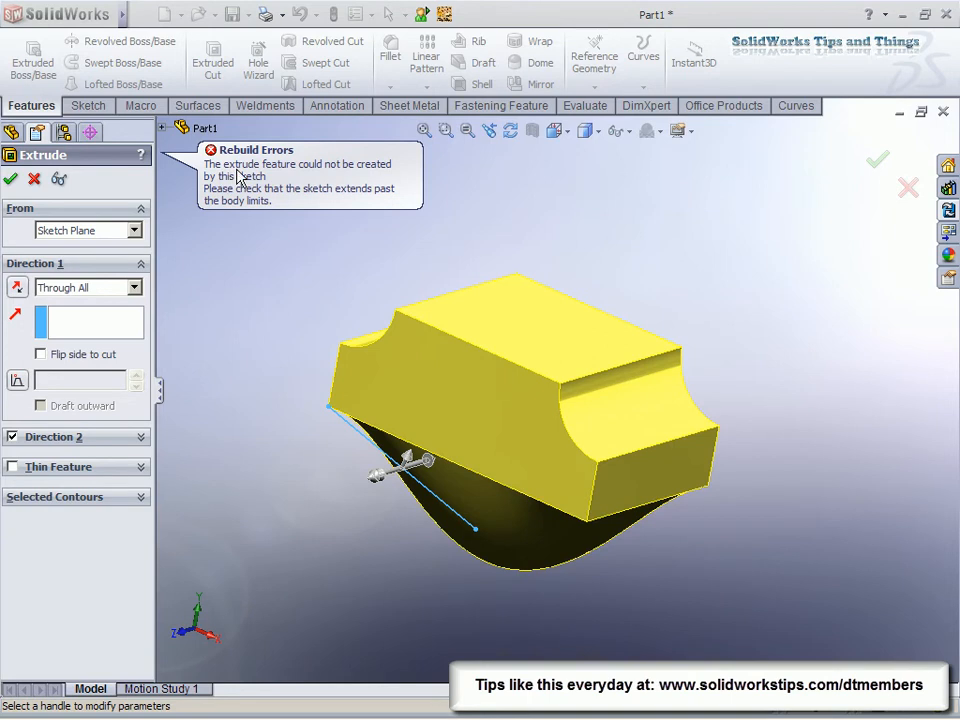
pyautogui.moveTo(302, 204)
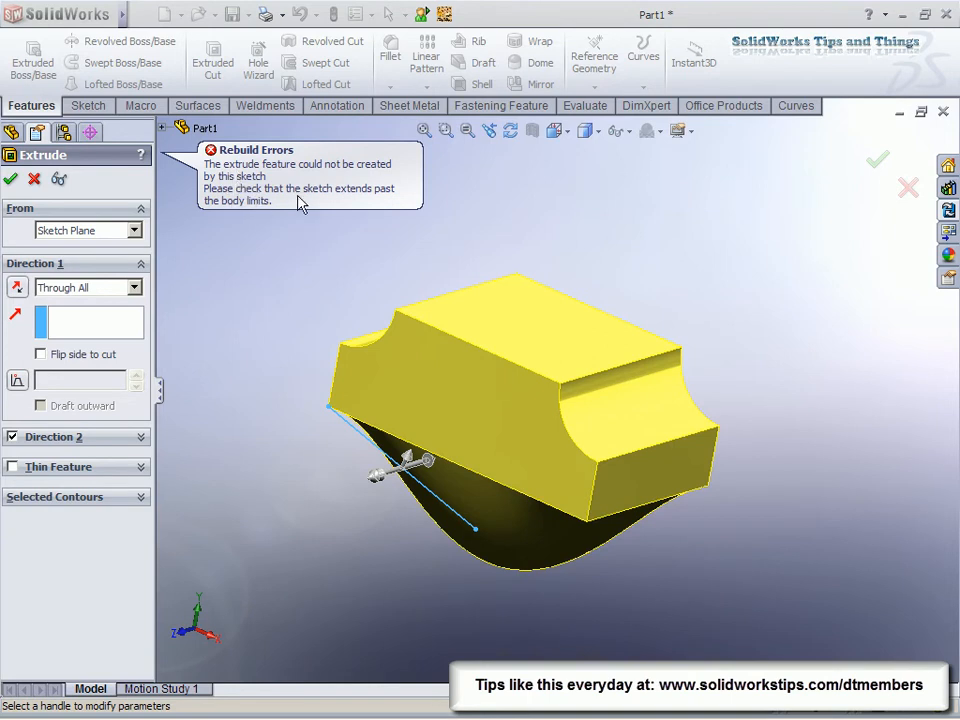
pyautogui.moveTo(312, 206)
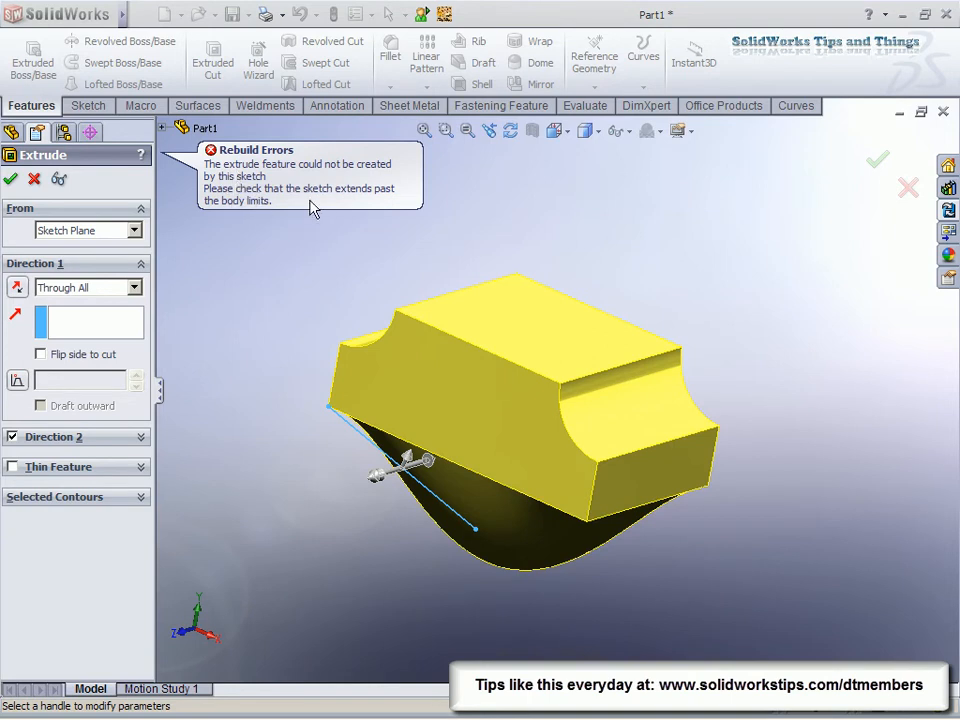
pyautogui.moveTo(238, 218)
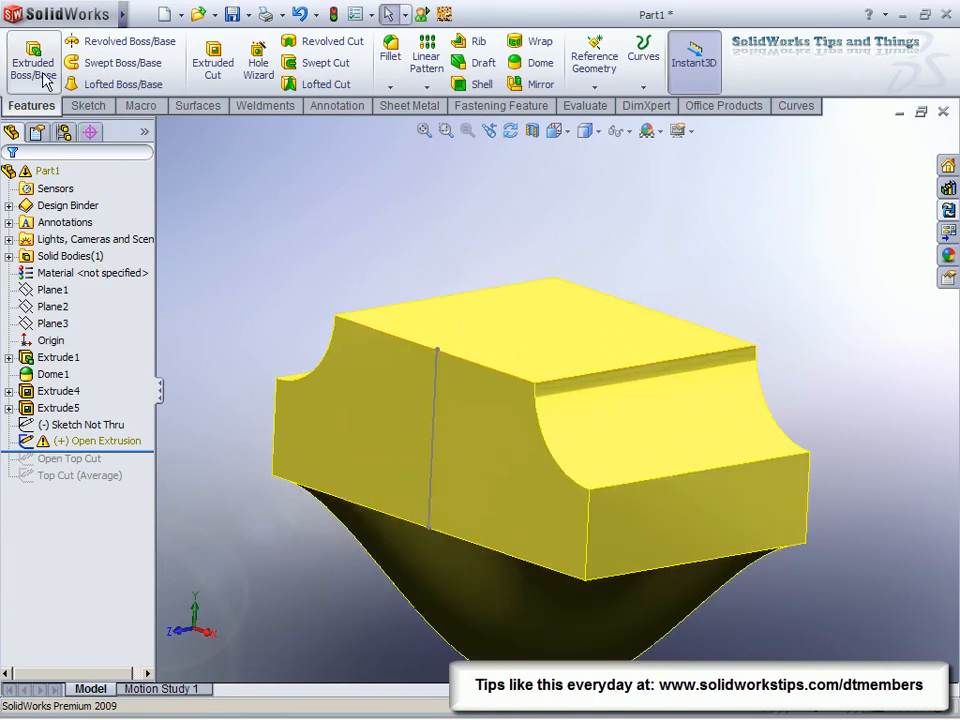
# Extrude the open line as a thin wall, trying Mid-Plane thickness then settling on One-Direction
pyautogui.click(30, 60)
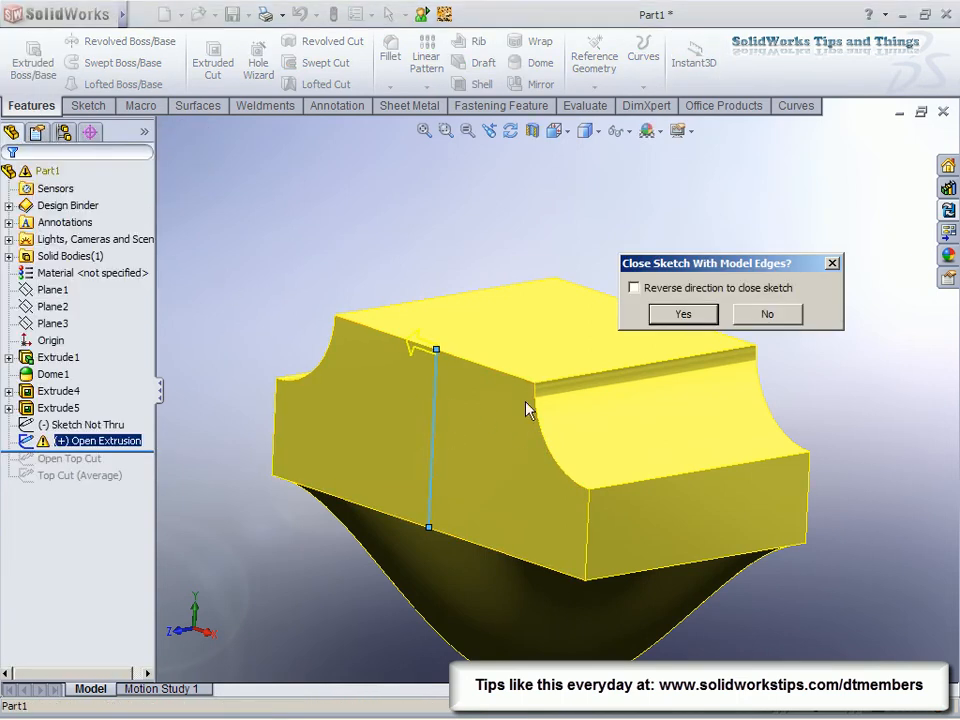
pyautogui.moveTo(684, 332)
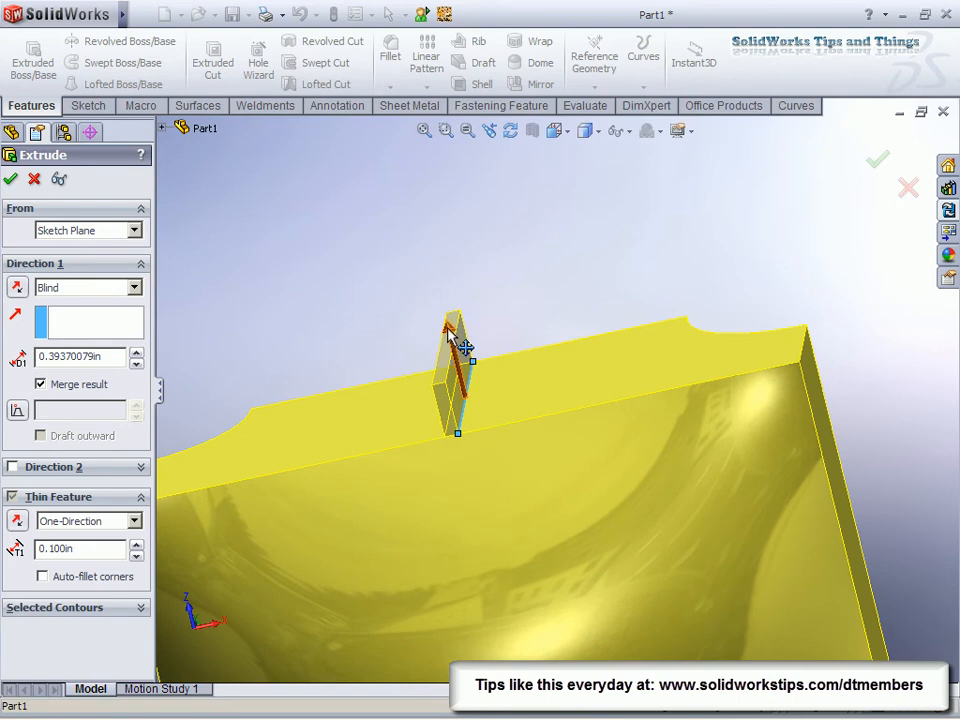
pyautogui.moveTo(464, 344); pyautogui.dragTo(472, 432)
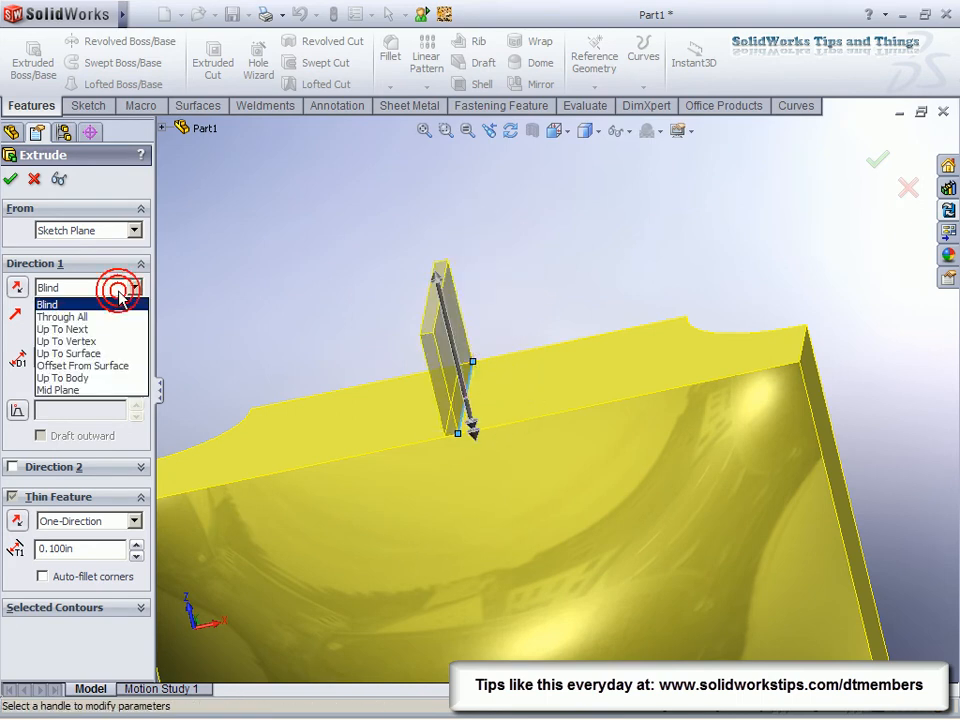
pyautogui.click(48, 304)
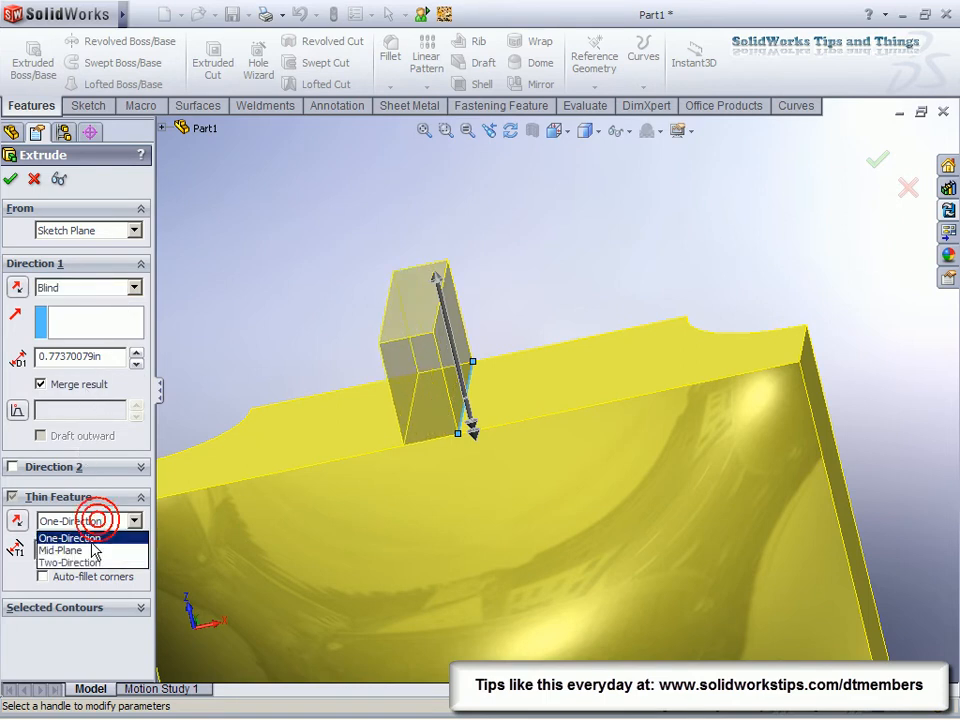
pyautogui.click(64, 548)
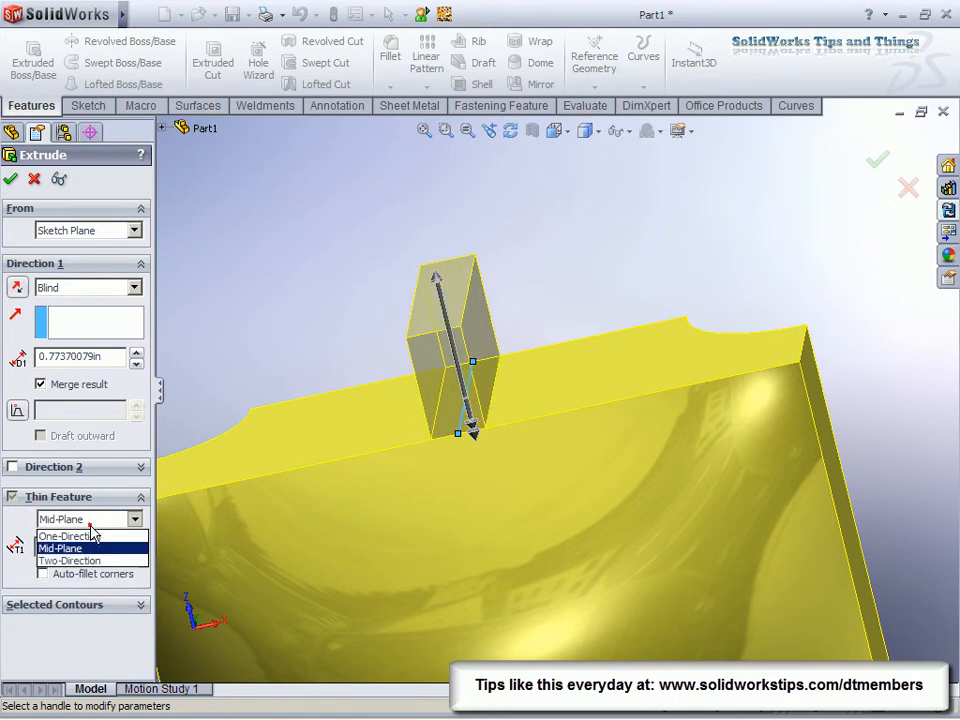
pyautogui.click(70, 560)
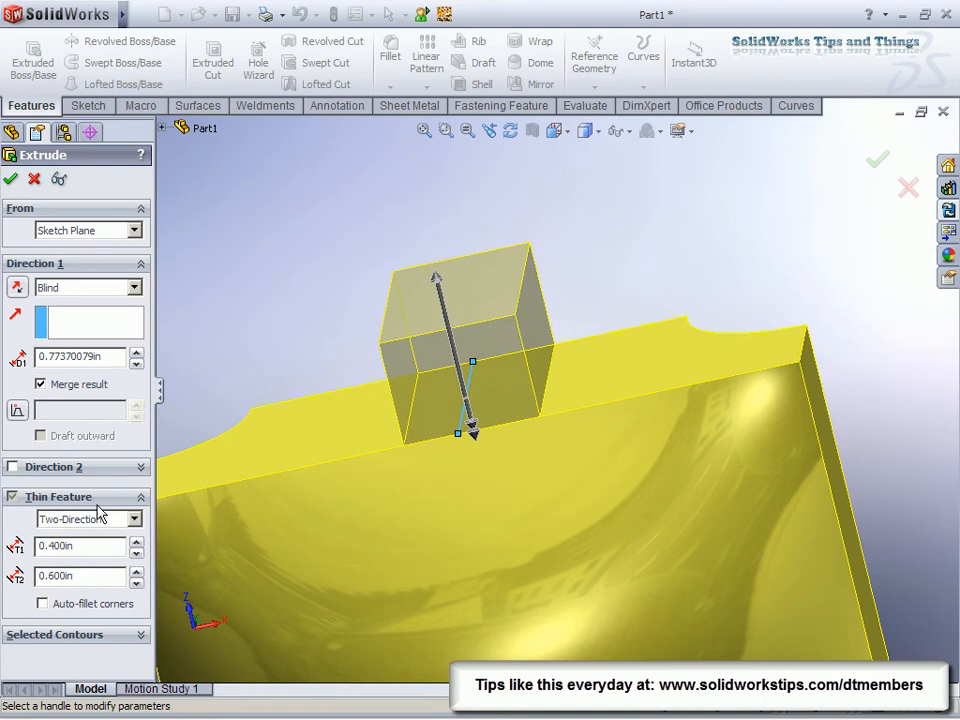
pyautogui.click(88, 518)
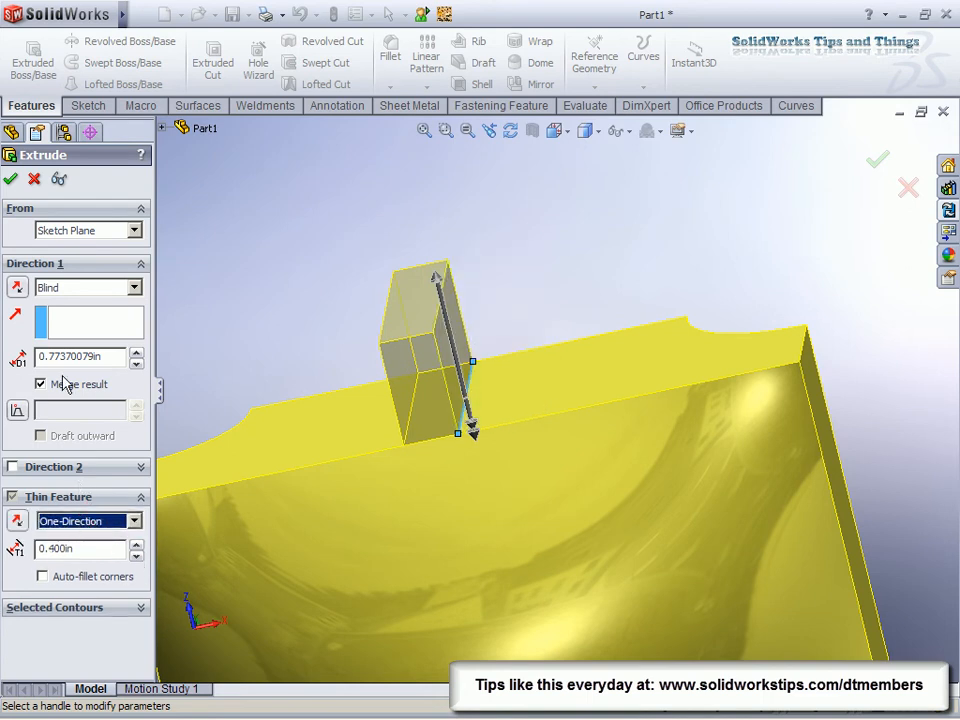
pyautogui.moveTo(16, 410)
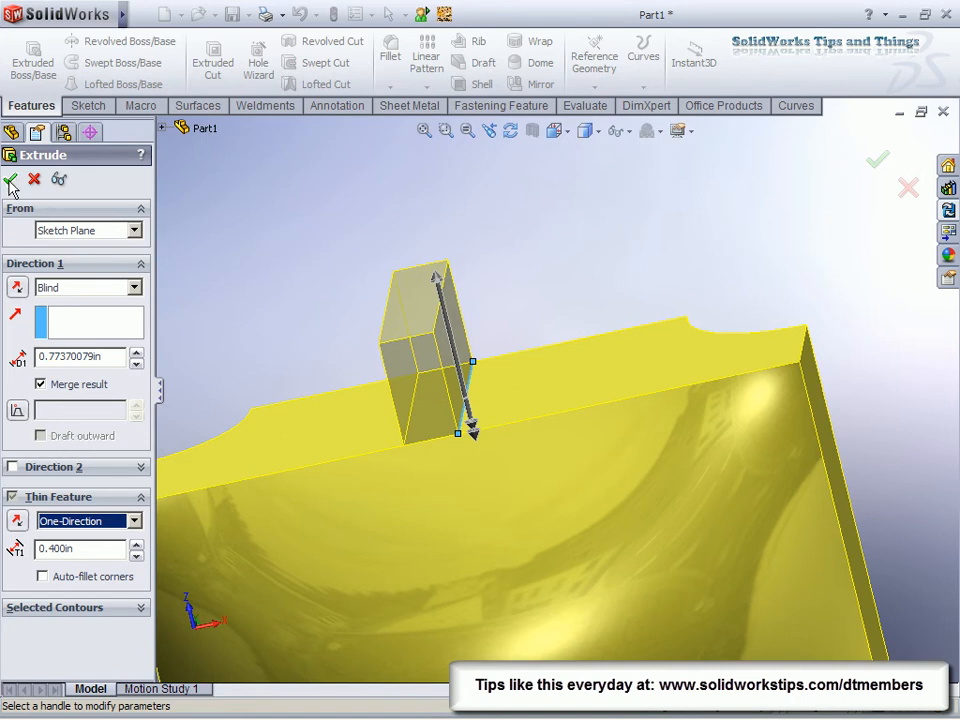
pyautogui.click(12, 180)
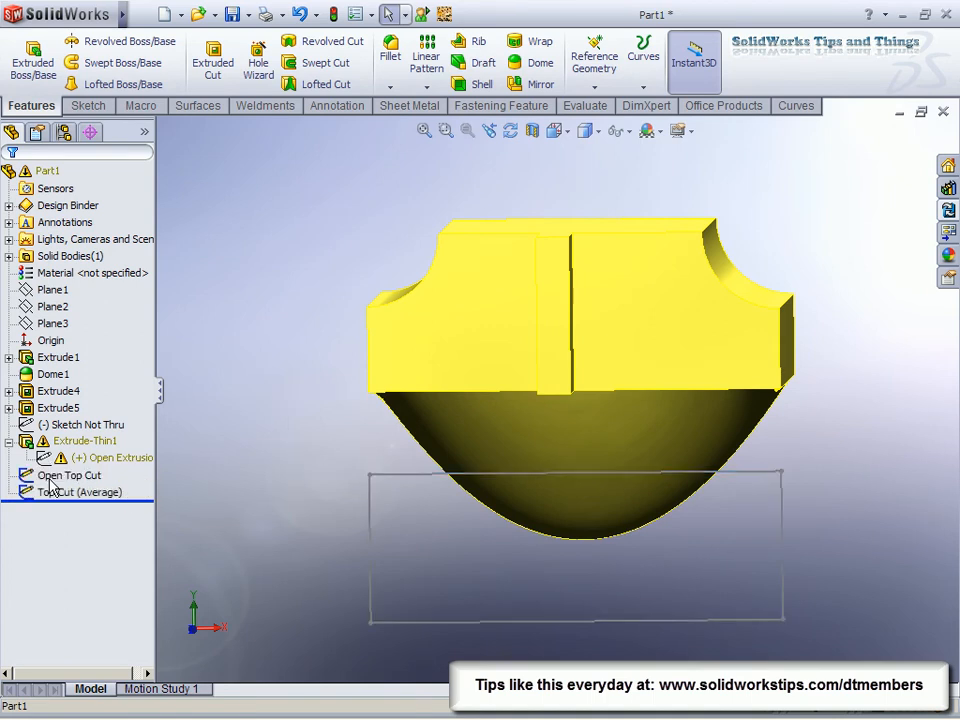
# Edit the Top Cut (Average) rectangle sketch from the Front view
pyautogui.click(68, 492)
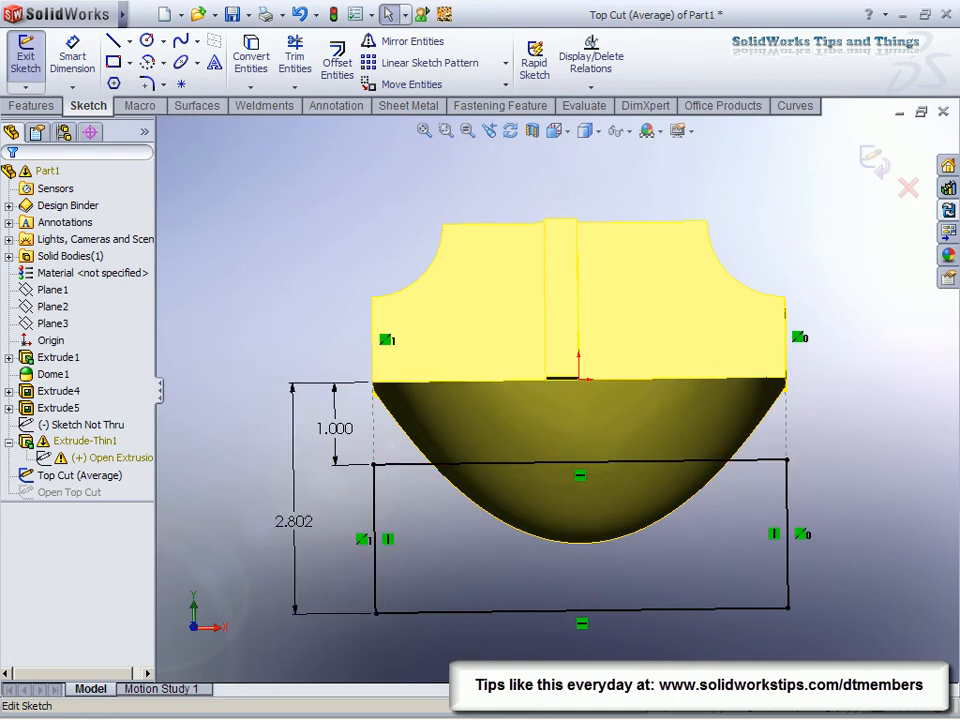
# Start an Extruded Cut from the Top Cut (Average) rectangle set to Through All
pyautogui.click(416, 636)
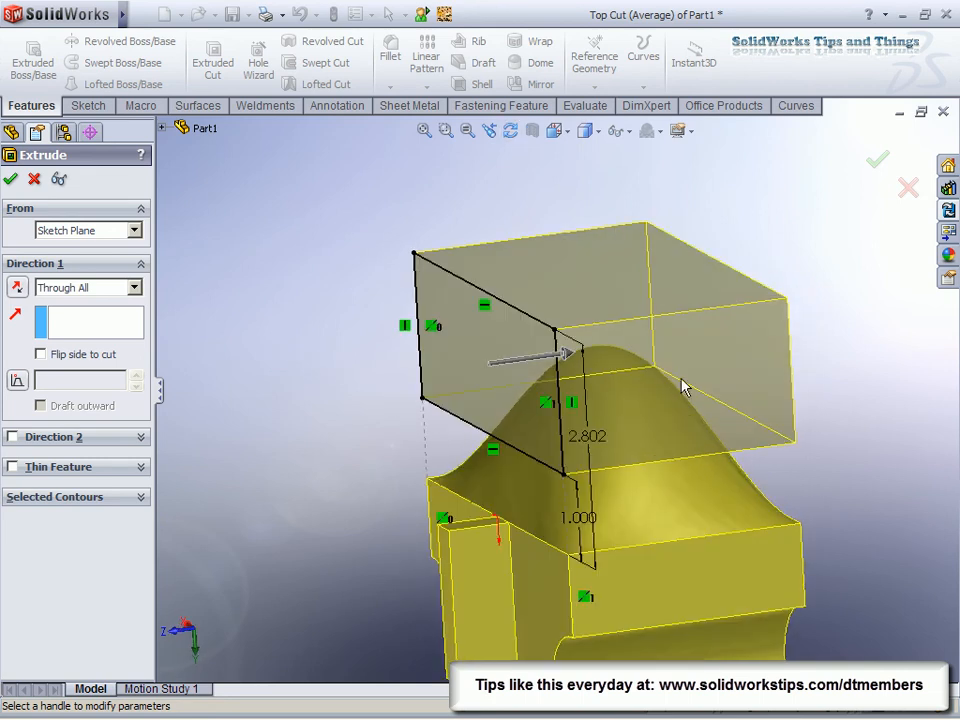
pyautogui.moveTo(50, 360)
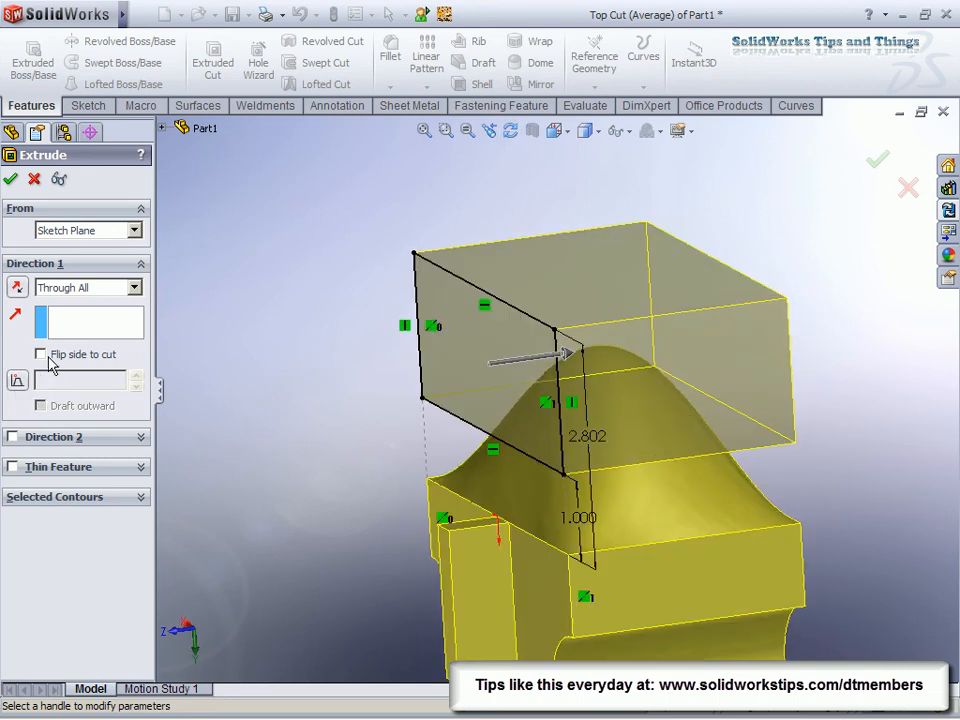
# Flip the side to cut and accept Extrude7, leaving the dome with a flat oval top
pyautogui.click(14, 436)
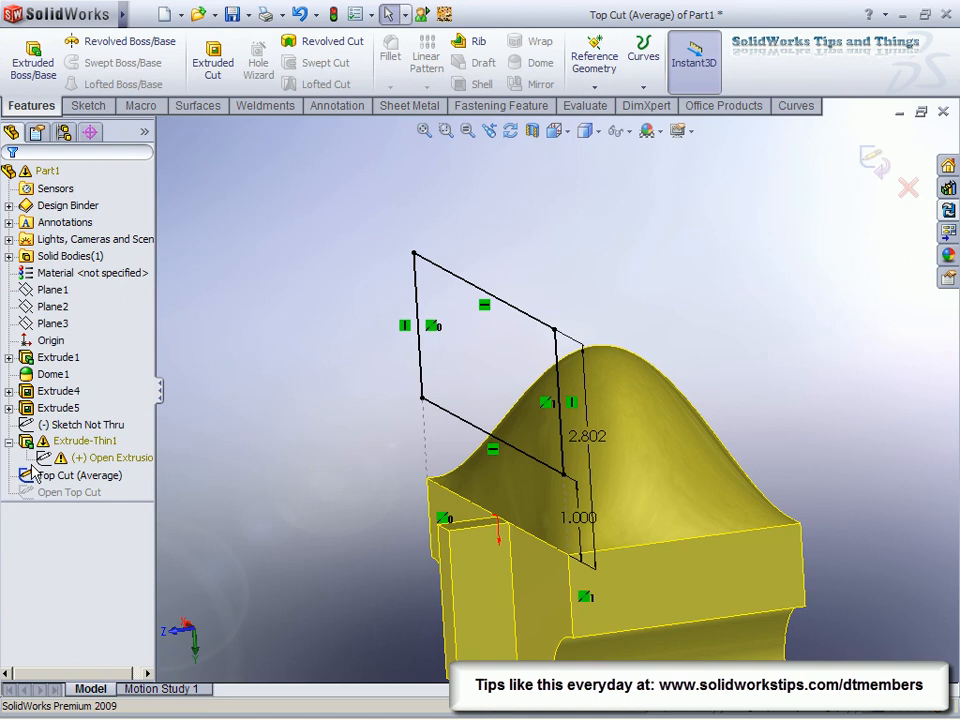
pyautogui.click(76, 476)
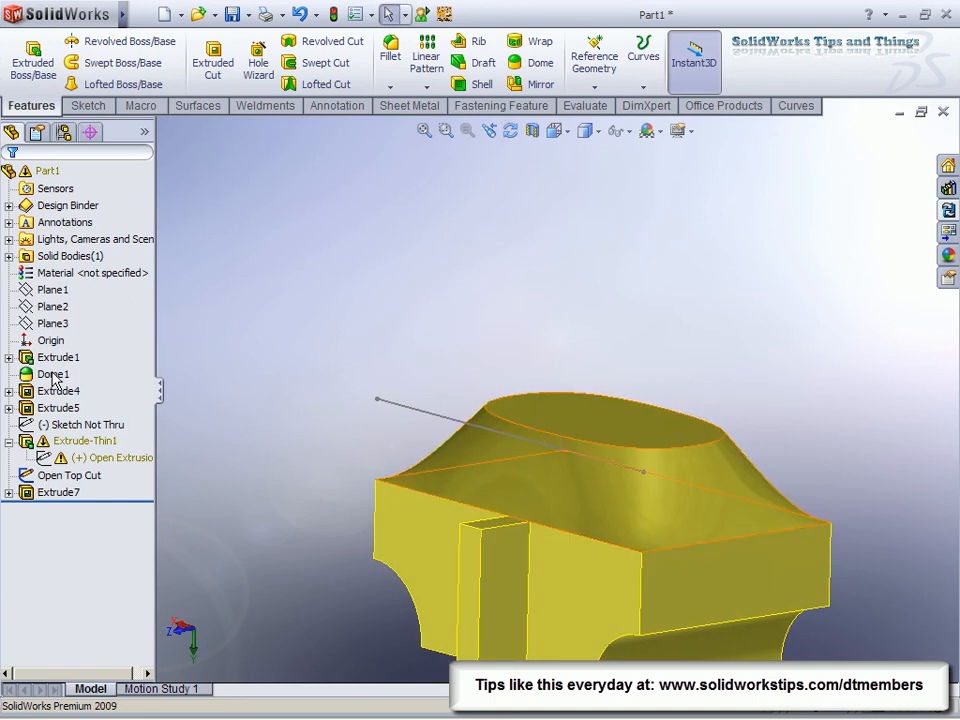
# Drag Dome1's Instant3D height handle up to about 3.317 for a taller pointed dome
pyautogui.click(52, 374)
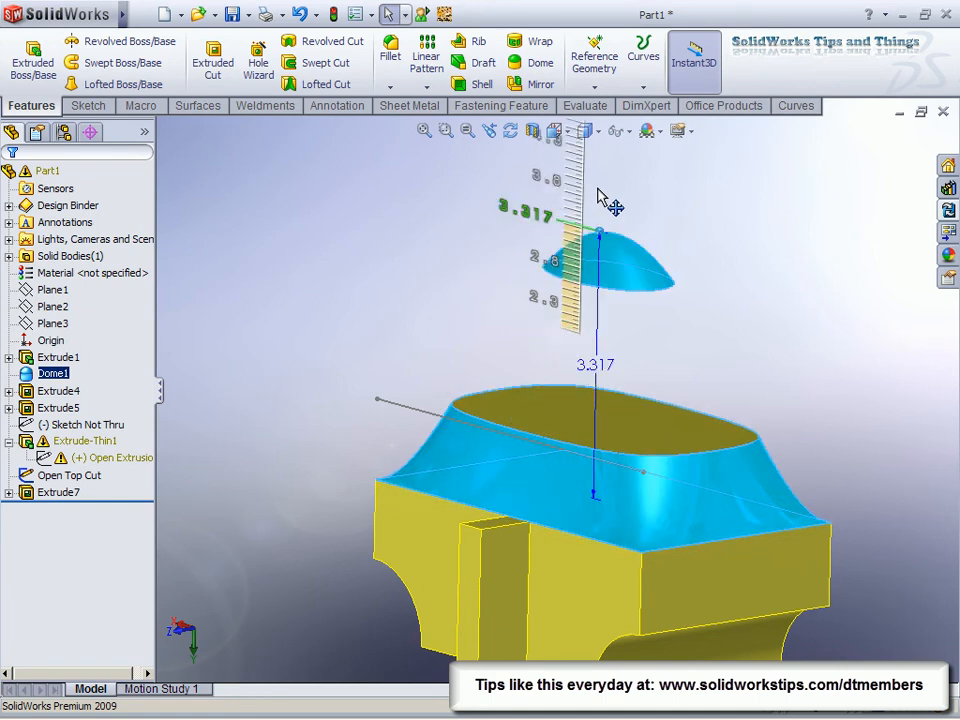
pyautogui.moveTo(600, 236); pyautogui.dragTo(600, 196)
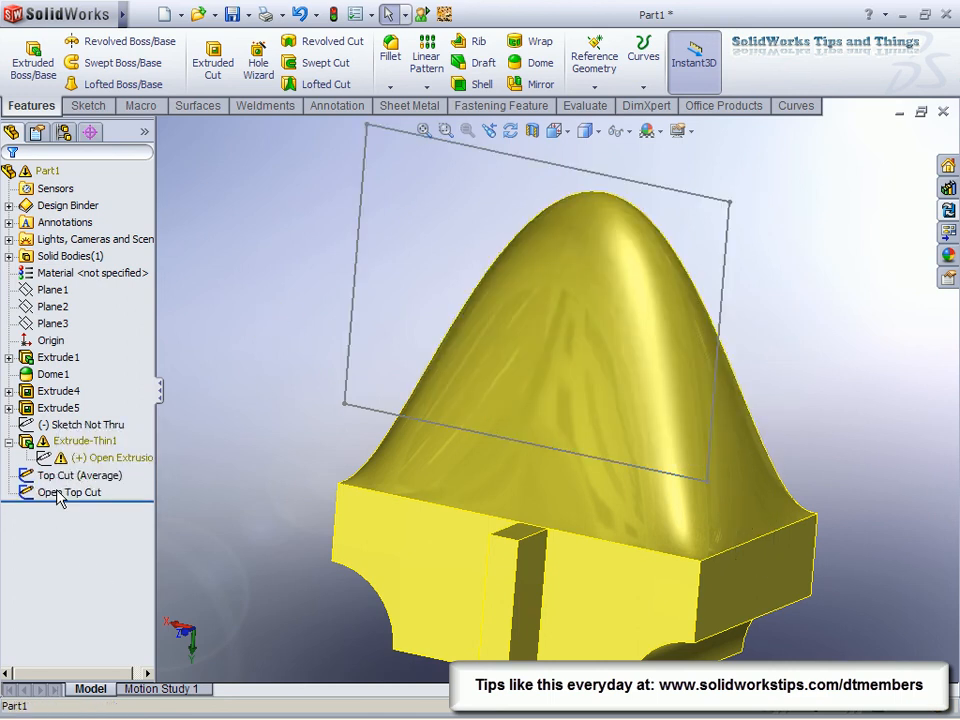
# Select the Open Top Cut sketch and its single line dimensioned 1.000 above the top edge
pyautogui.click(68, 492)
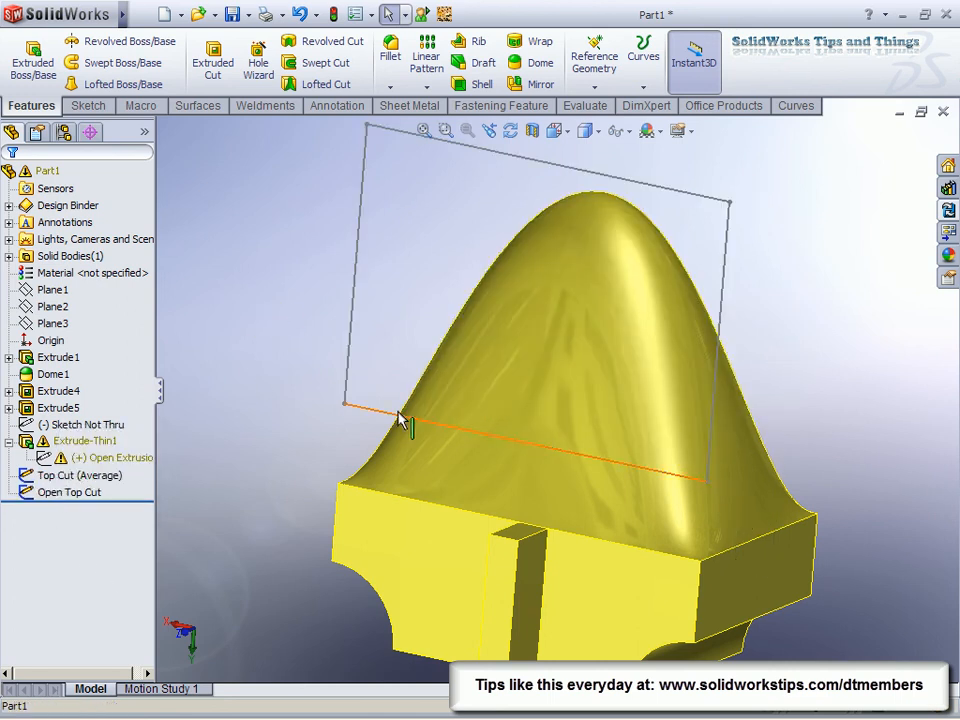
pyautogui.click(64, 476)
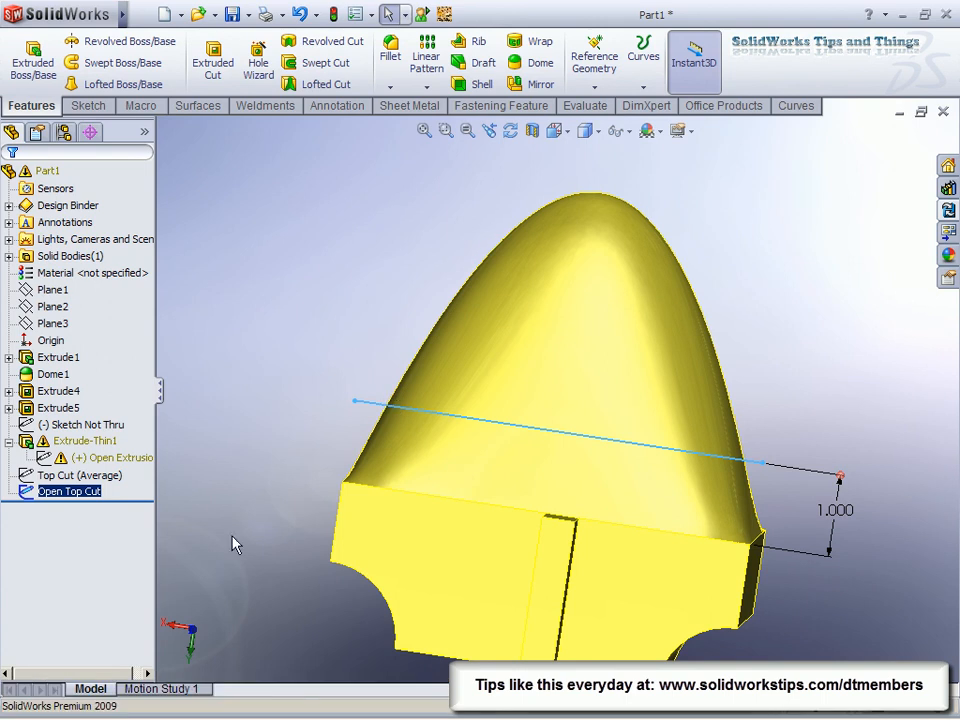
pyautogui.moveTo(148, 124)
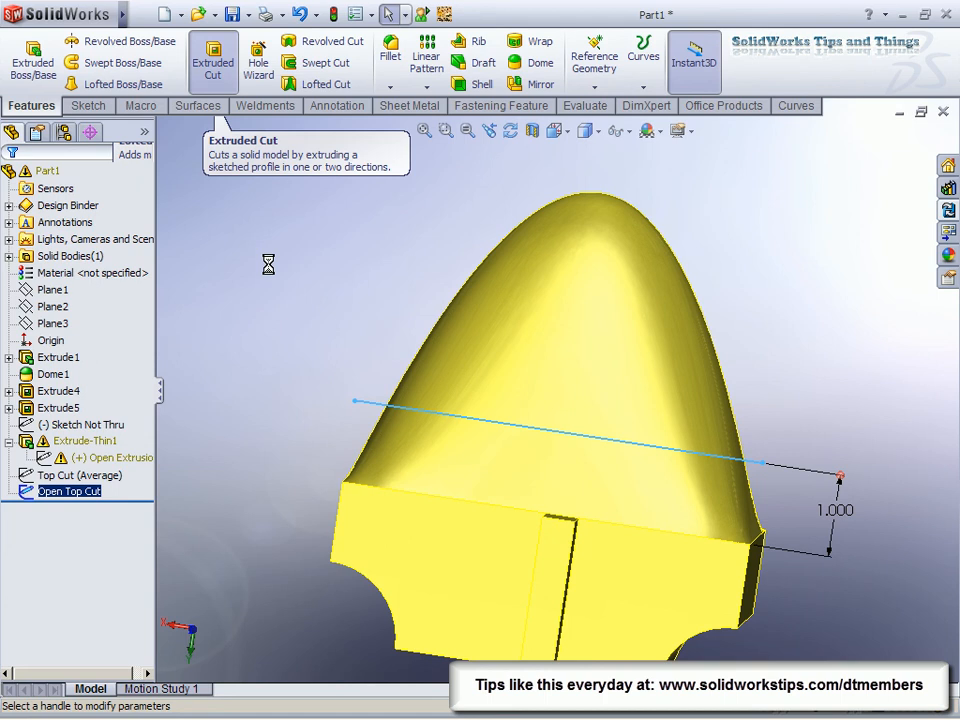
# Cut Through All both directions from the open line, slicing the tall dome flat as Extrude8
pyautogui.click(212, 60)
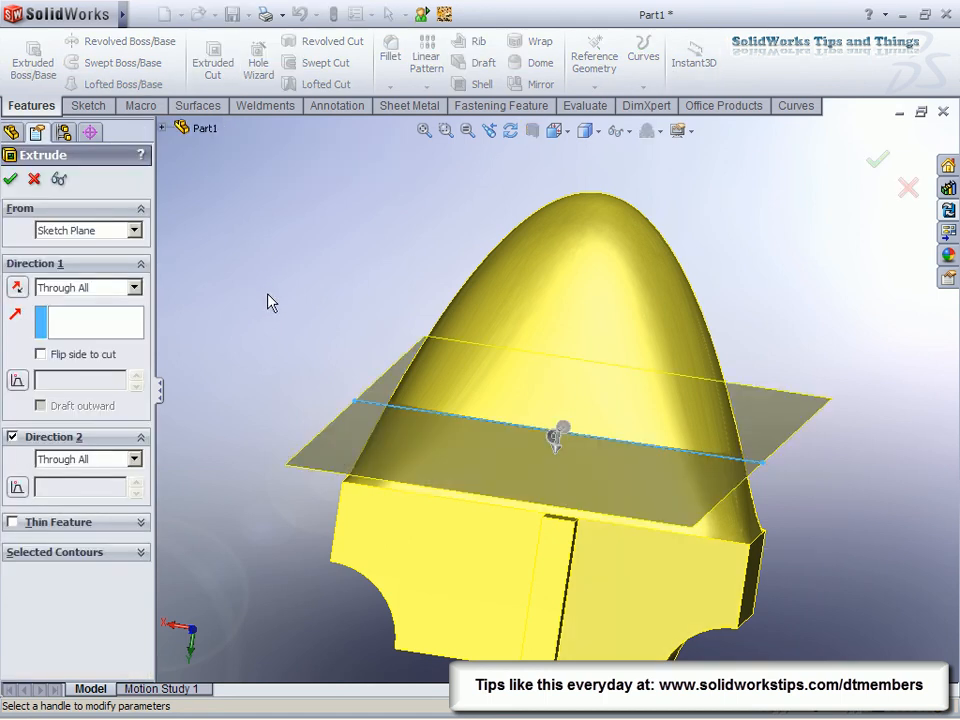
pyautogui.moveTo(556, 440); pyautogui.dragTo(558, 548)
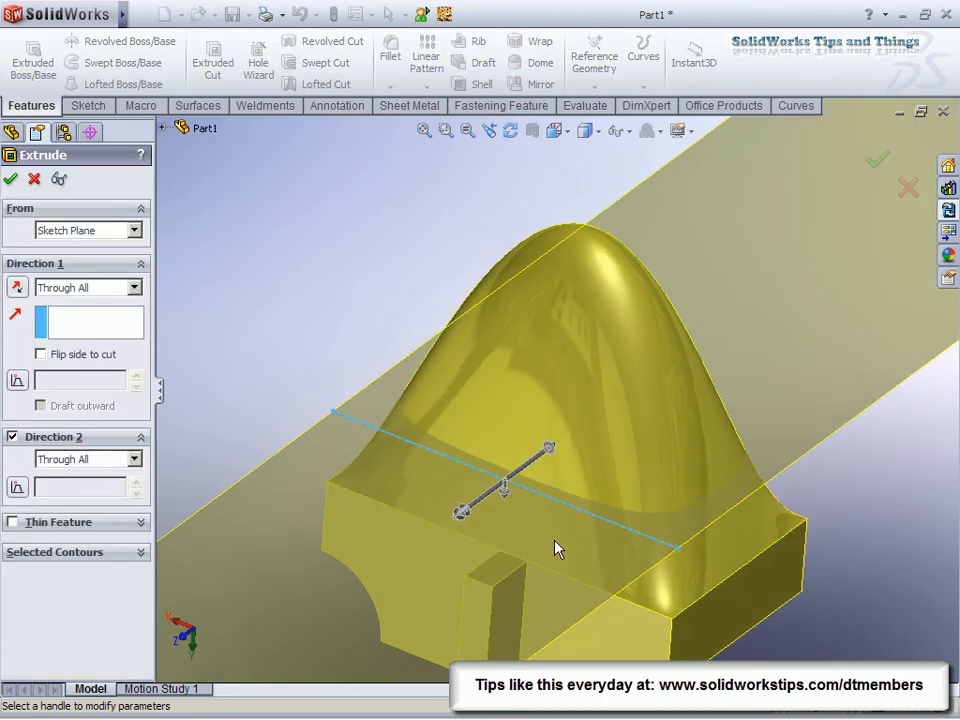
pyautogui.click(32, 354)
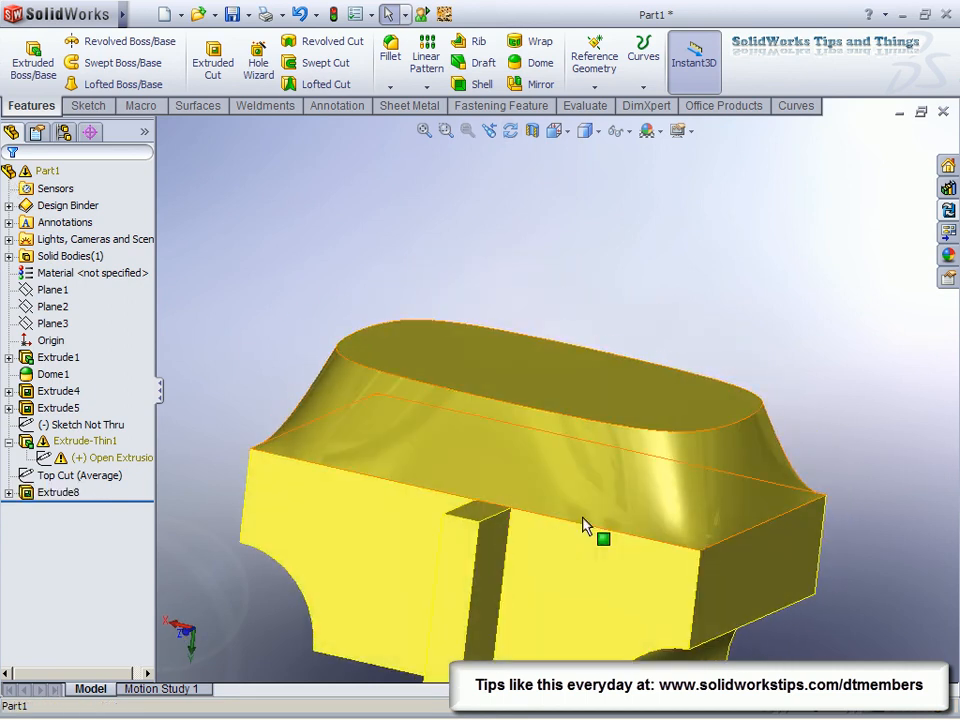
pyautogui.moveTo(584, 526)
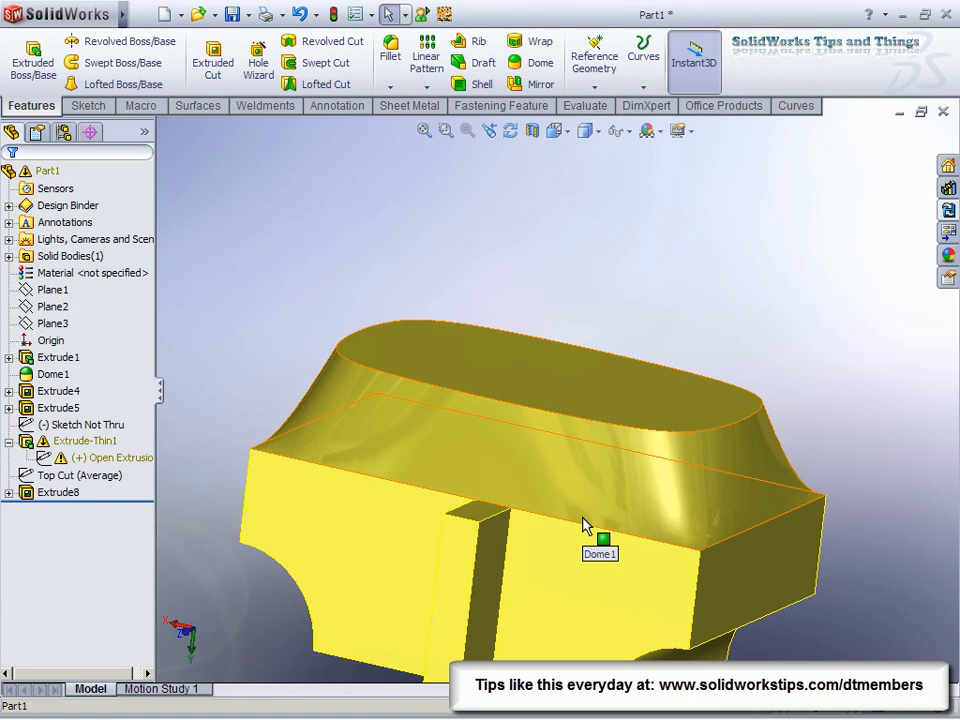